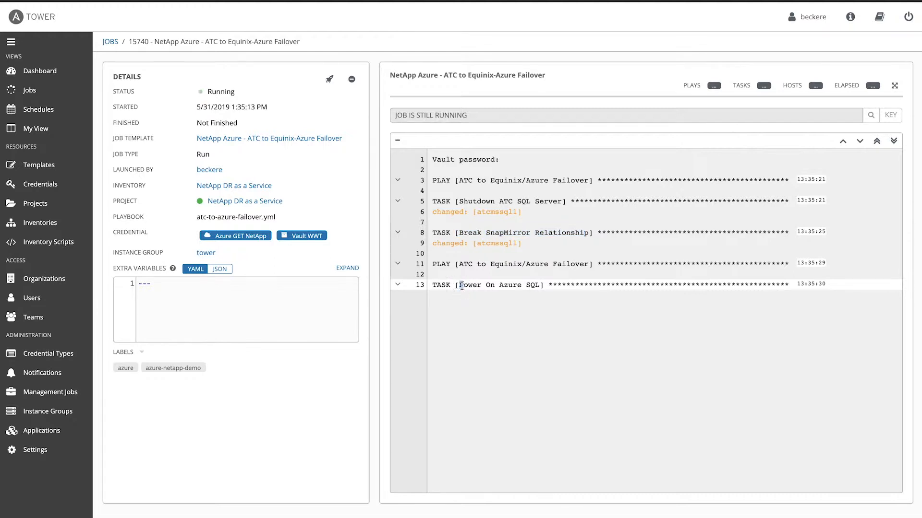
mouse_move(696, 57)
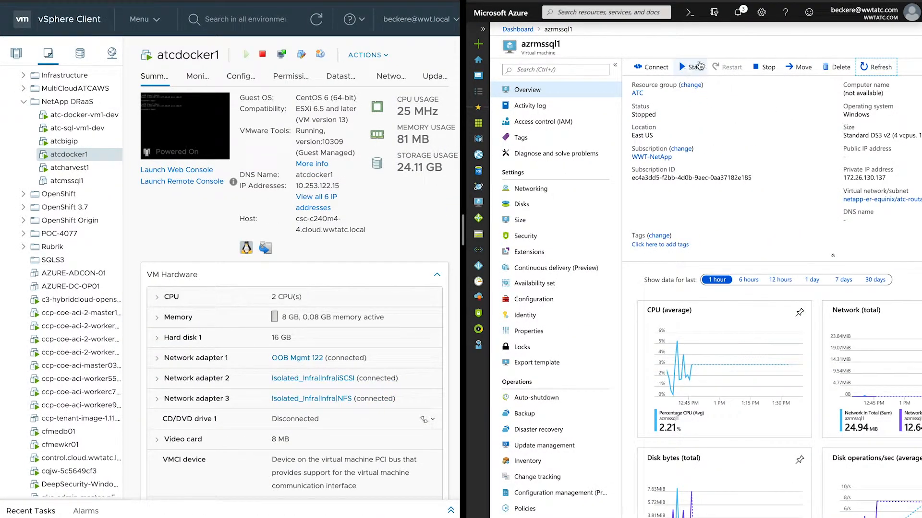
- Refresh the azrmssql1 Overview in the Azure portal to see its Updating status
click(694, 67)
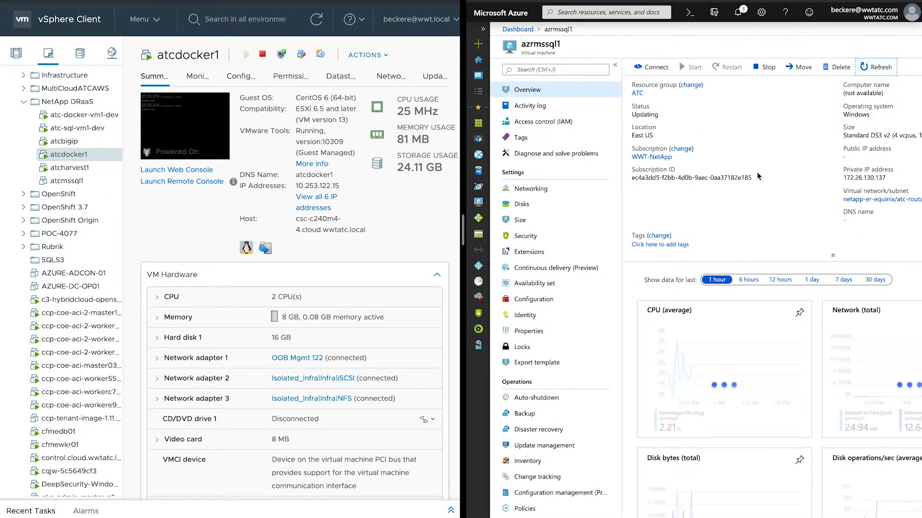